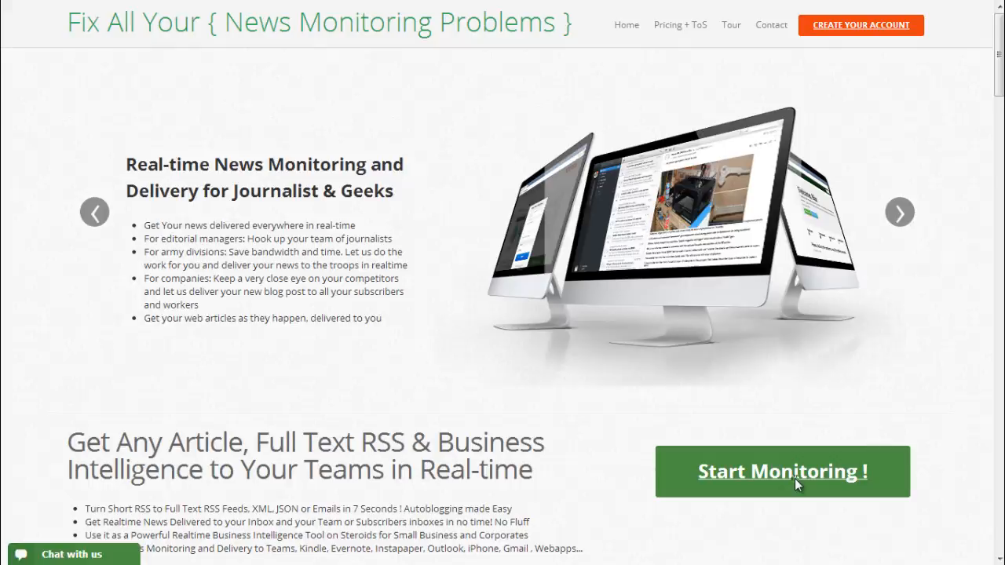
Step: Open the feed conversion form via the 'Start Monitoring !' button
left_click(782, 471)
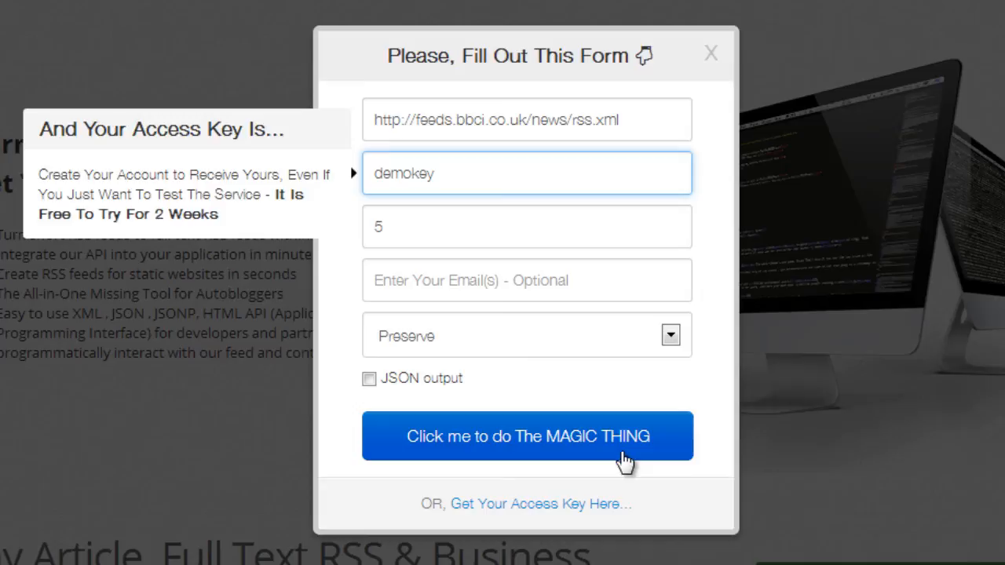
Step: Generate the five-item BBC News full-text feed using the demo key
left_click(527, 436)
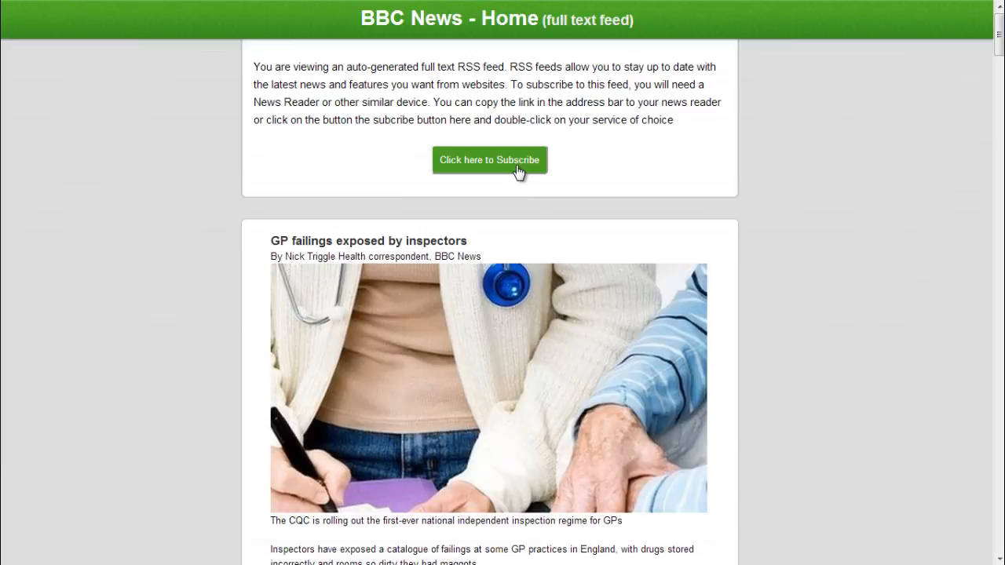
Step: Show the subscribe options listing readers like Feedly, The Old Reader and NewsBlur
left_click(489, 160)
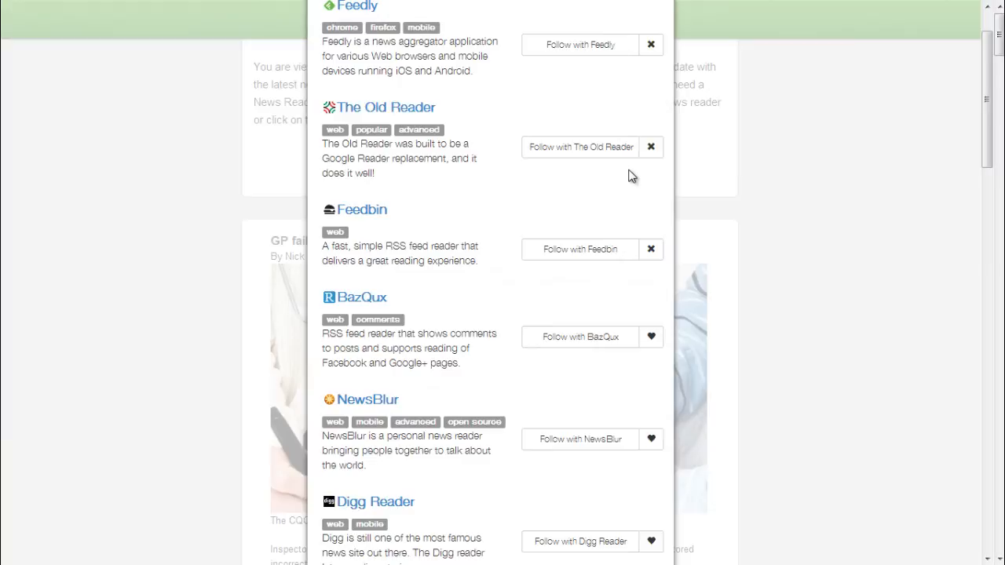